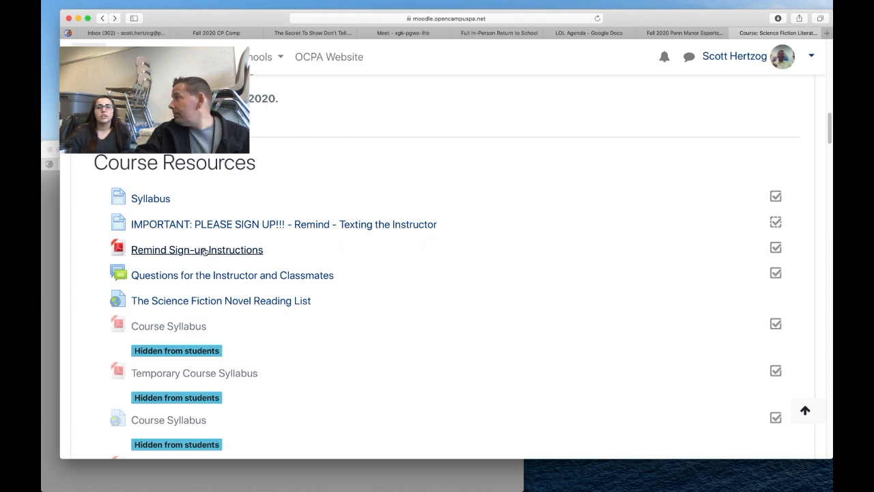
# - Review the Remind sign-up instructions on the course page
pyautogui.click(196, 249)
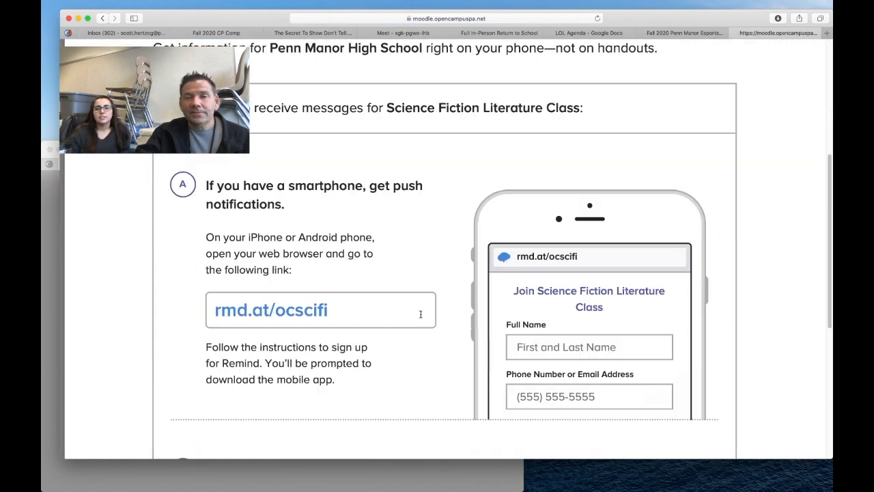
pyautogui.scroll(-3)
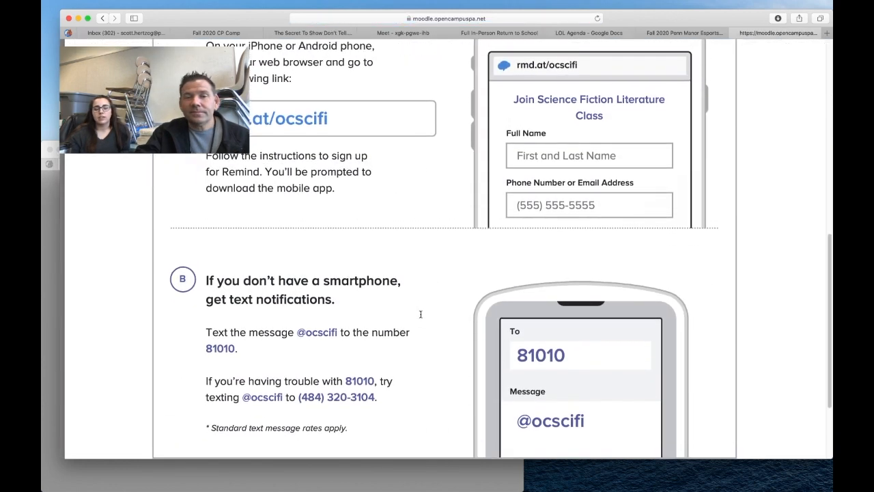
pyautogui.scroll(-3)
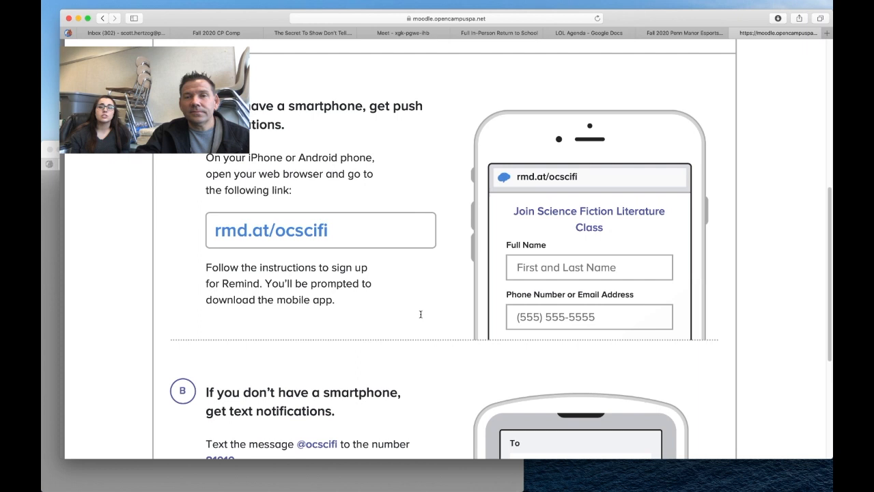
pyautogui.scroll(-3)
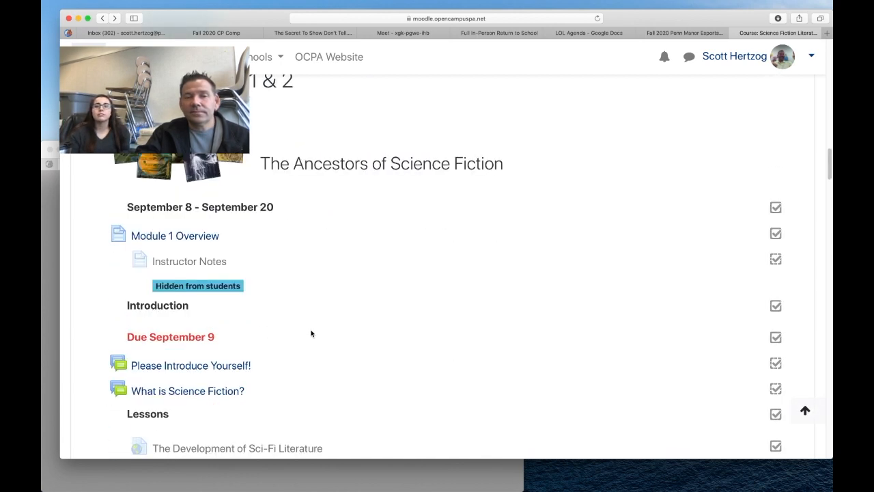
pyautogui.scroll(-3)
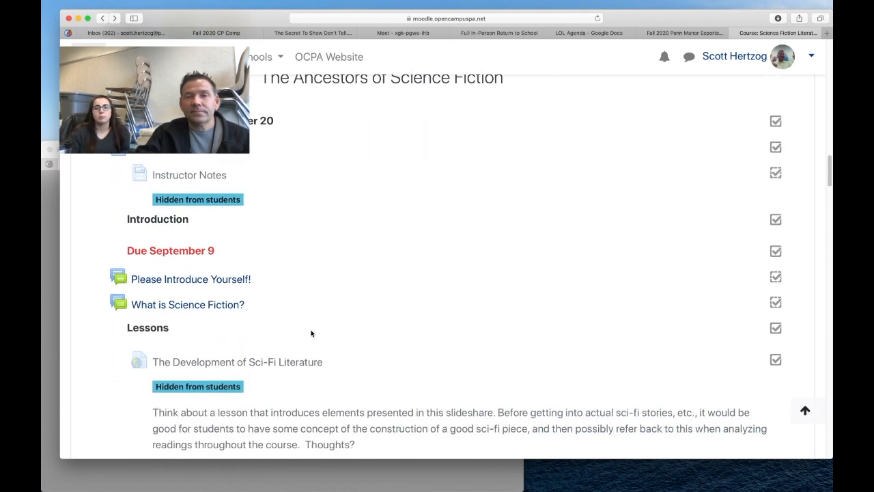
pyautogui.scroll(-3)
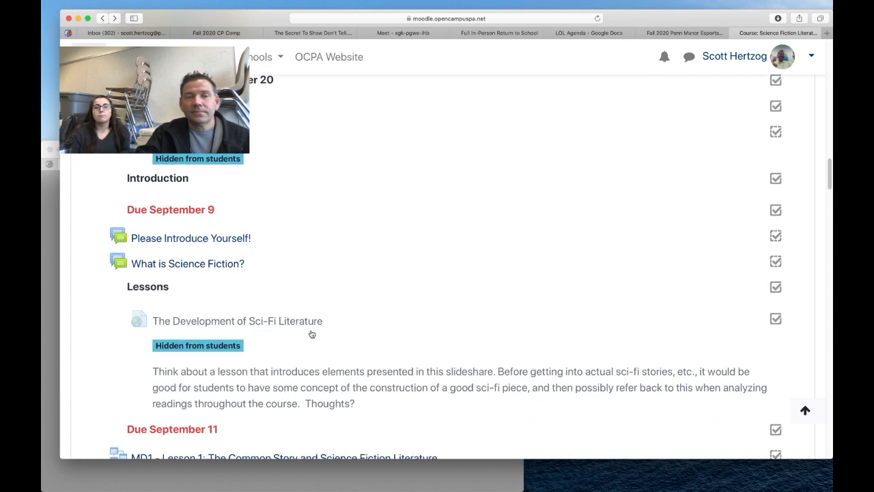
pyautogui.scroll(-3)
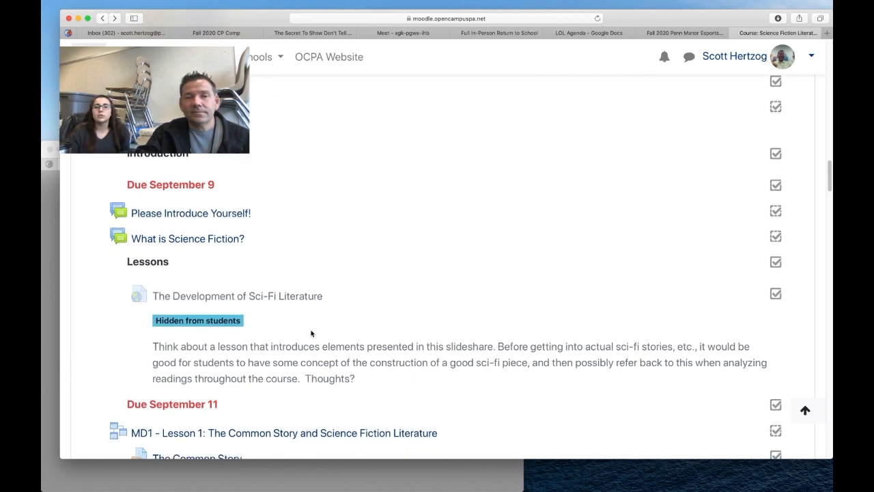
pyautogui.moveTo(362, 266)
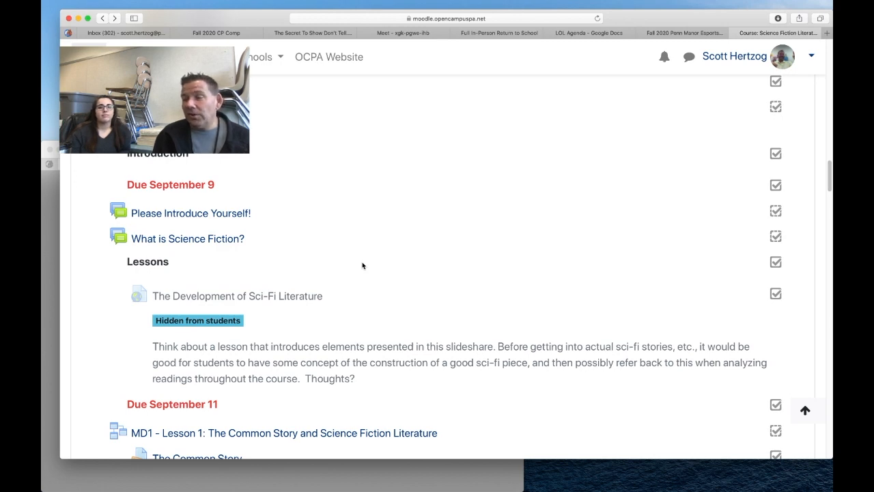
# - Continue down the course page through the Module 1 lesson material
pyautogui.scroll(-3)
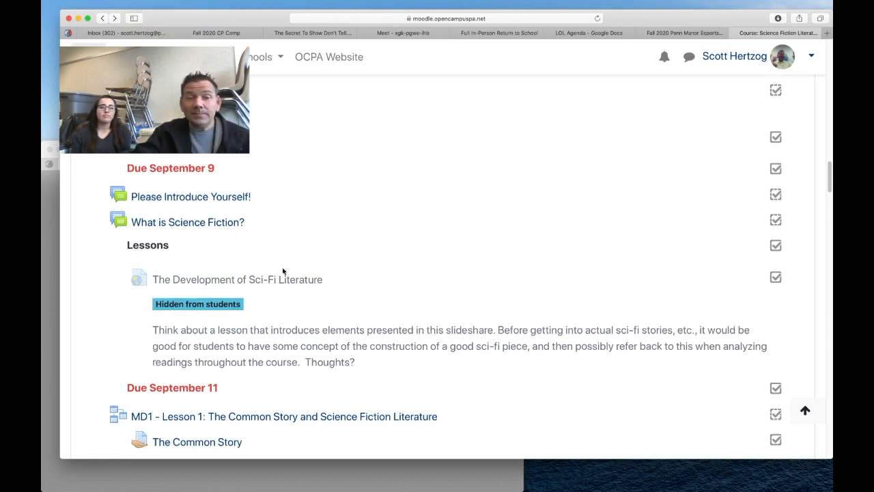
pyautogui.scroll(-3)
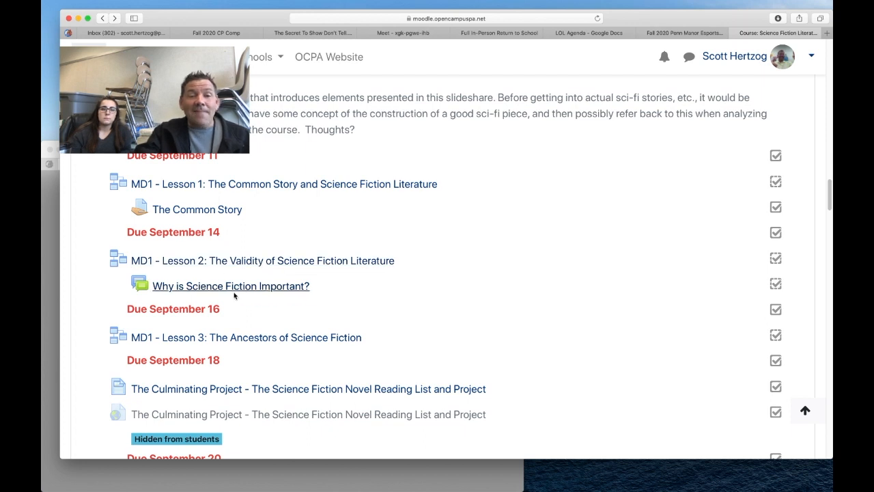
pyautogui.scroll(-3)
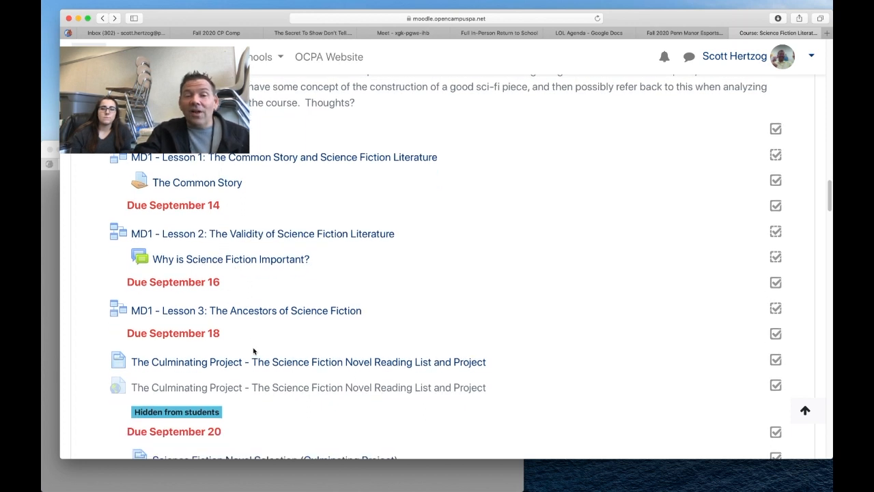
pyautogui.scroll(-3)
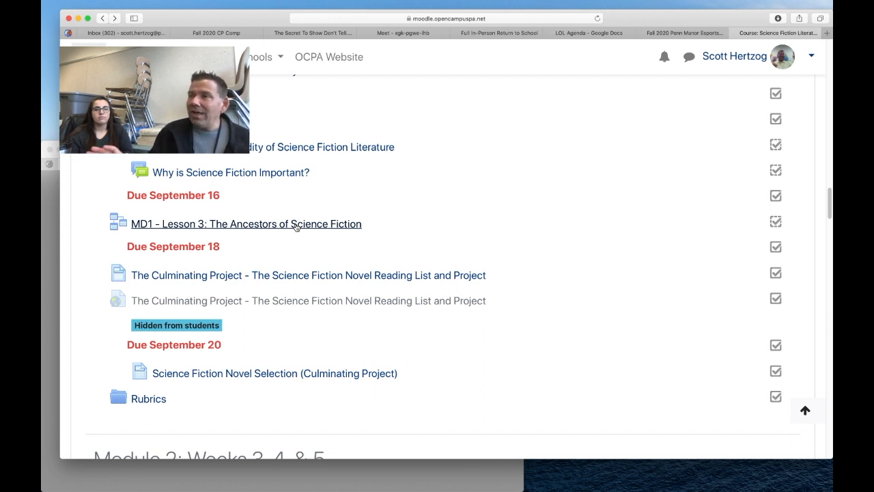
pyautogui.moveTo(280, 274)
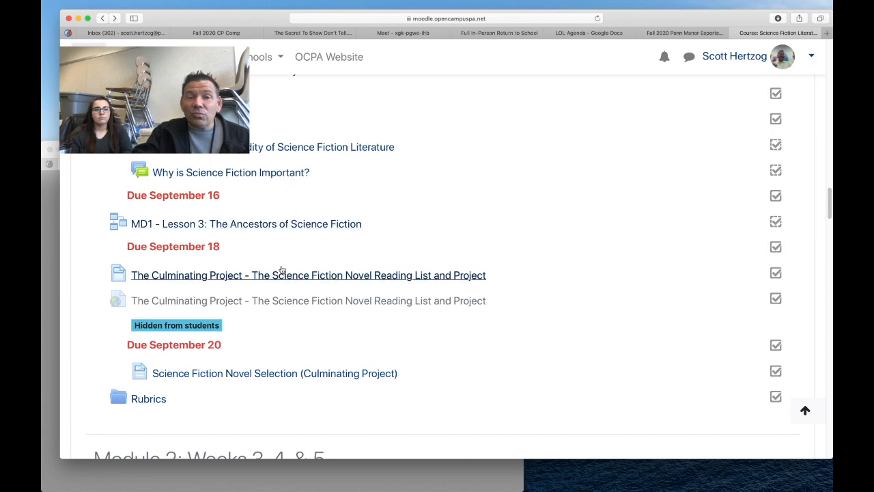
# - Look over the novel reading list and culminating project page
pyautogui.click(308, 274)
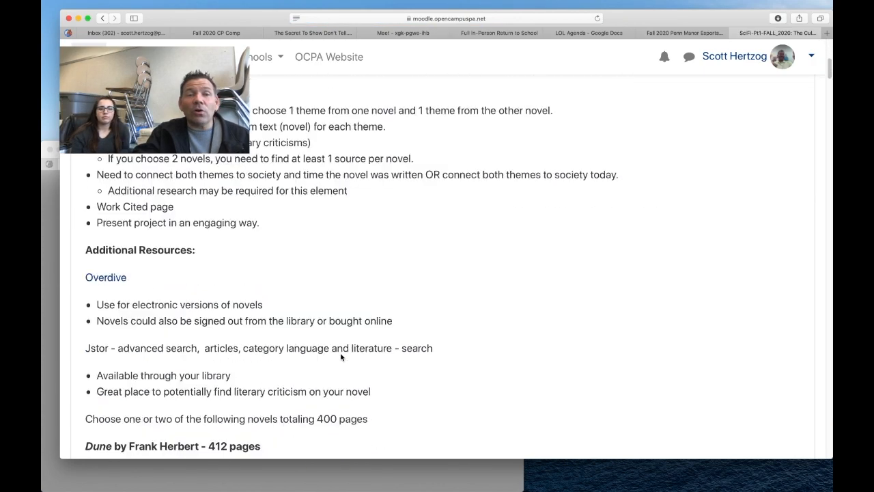
pyautogui.scroll(-3)
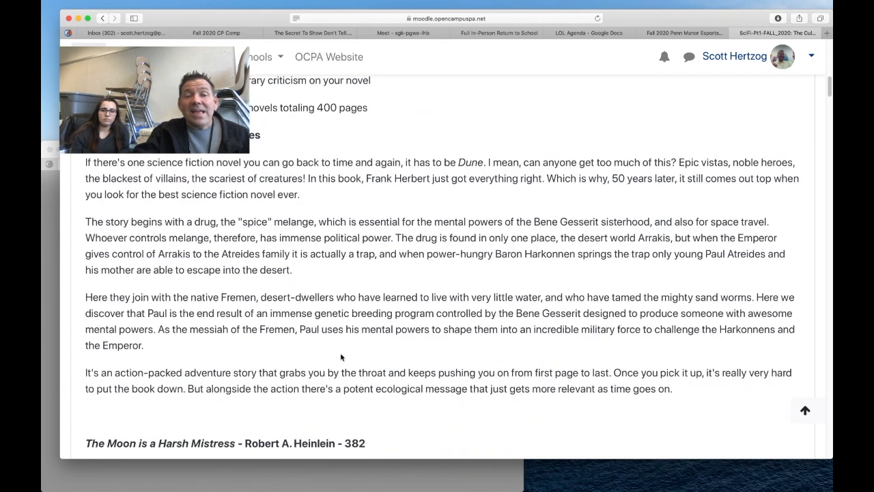
pyautogui.scroll(3)
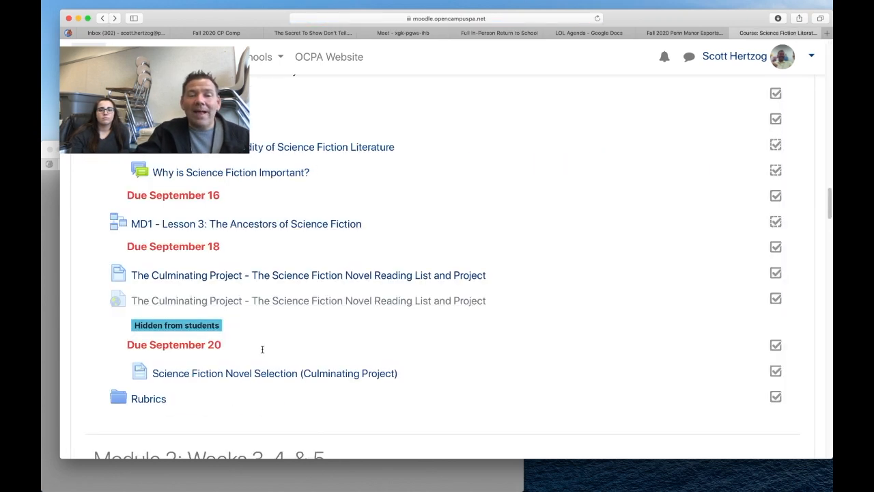
# - Open the Science Fiction Novel Selection (Culminating Project) activity with its embedded Google Form
pyautogui.click(274, 373)
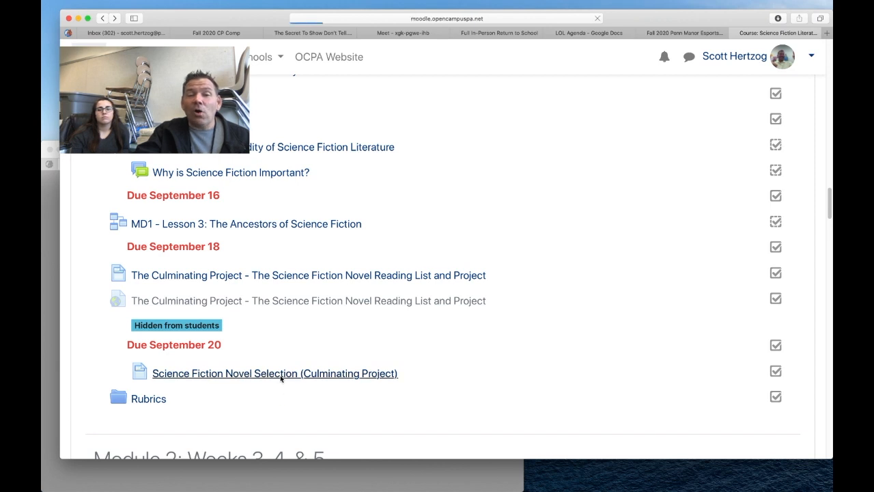
pyautogui.click(274, 372)
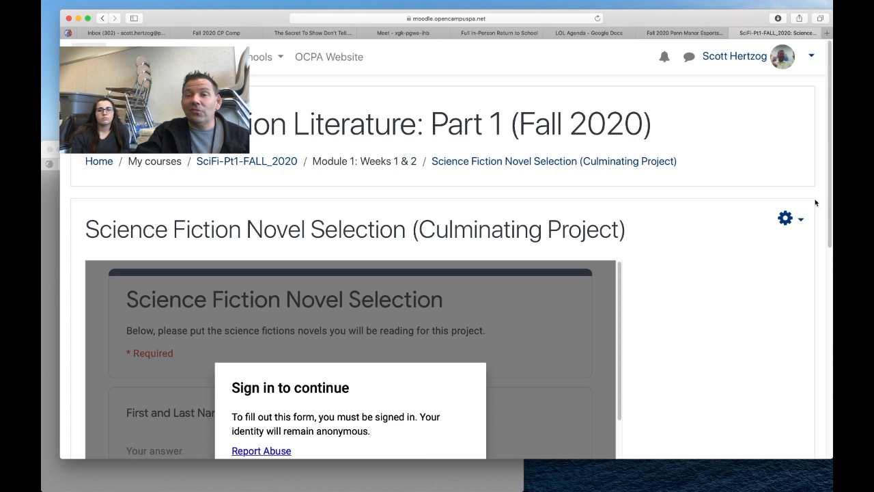
pyautogui.scroll(-3)
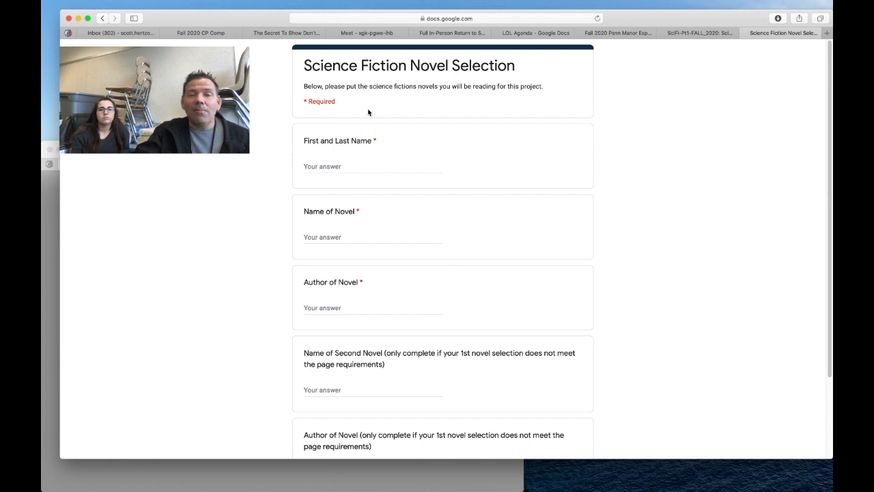
pyautogui.moveTo(326, 118)
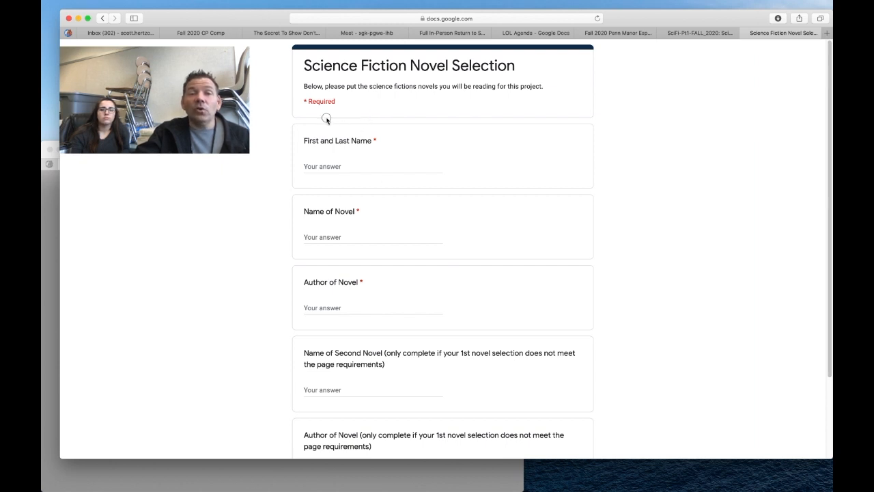
# - Check the First and Last Name, novel and author questions down to Submit, then go back to Moodle
pyautogui.click(372, 166)
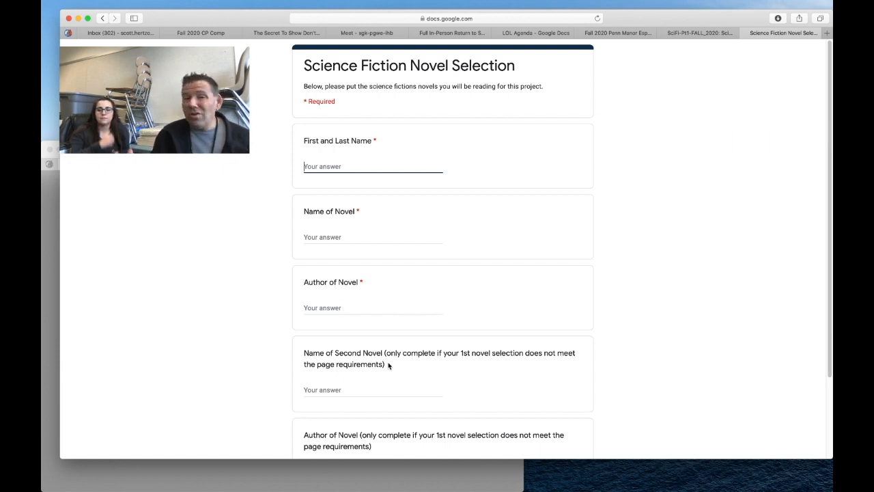
pyautogui.scroll(-3)
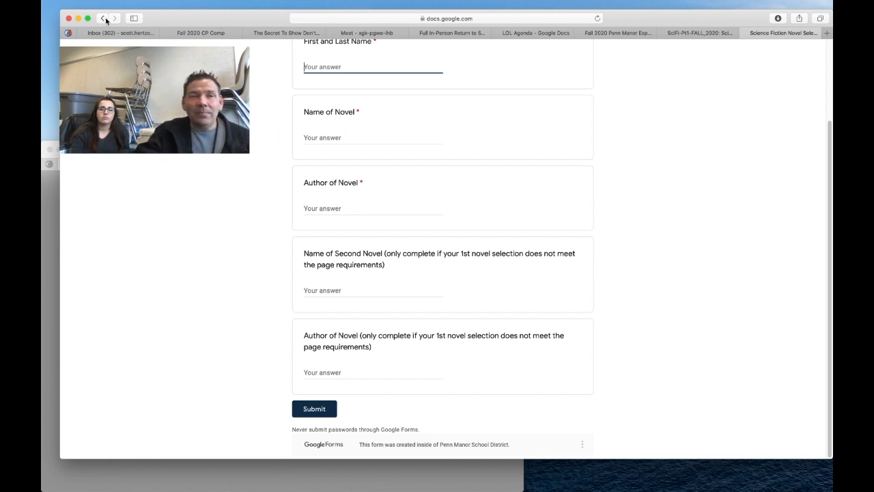
pyautogui.click(102, 18)
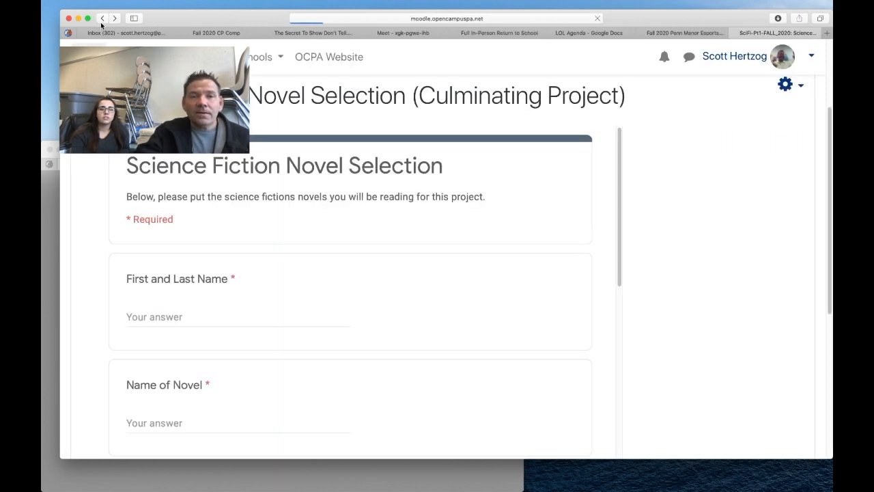